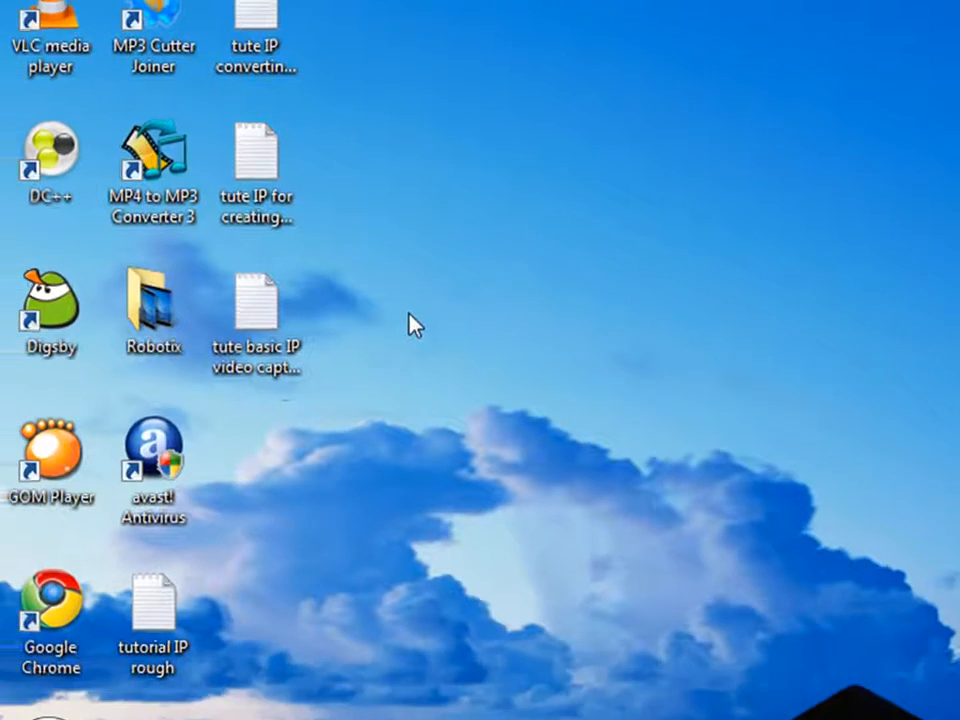
- Open the 'tute basic IP video capturing' notes file from the desktop
{"action": "double_click", "coordinate": [256, 300]}
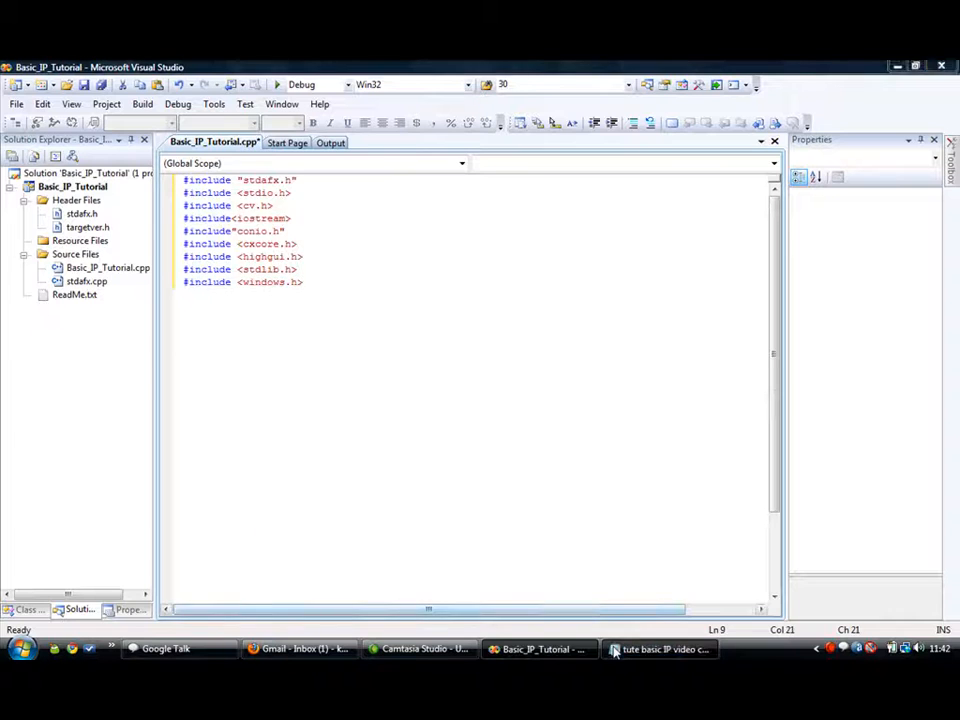
- Declare the CvCapture pointer, char key=0; and open int main( int argc, char **argv) {
{"action": "left_click", "coordinate": [660, 648]}
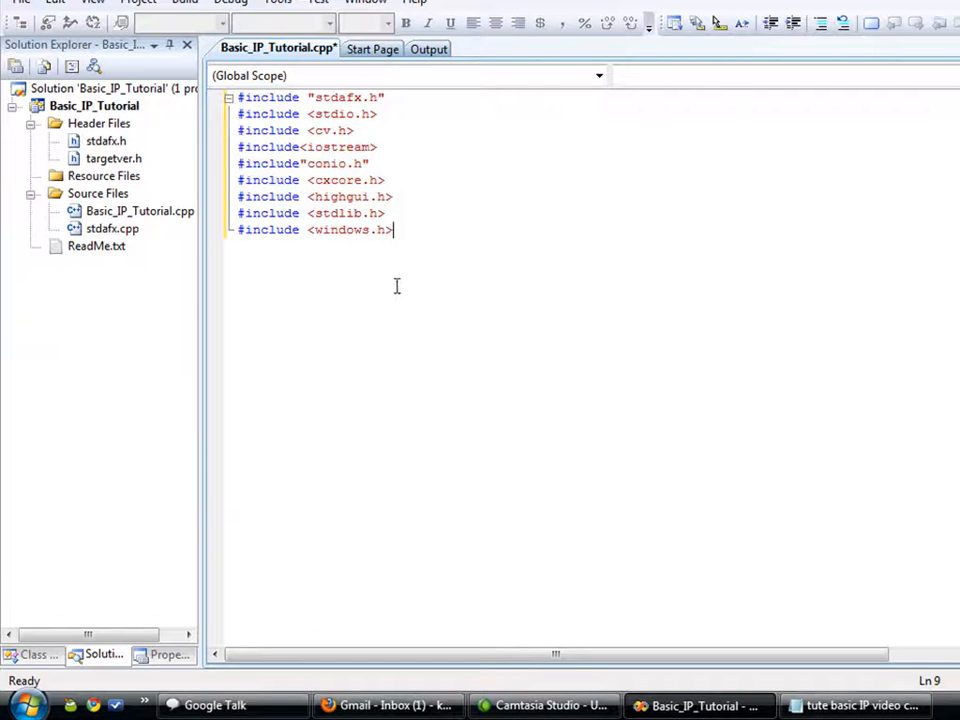
{"action": "key", "text": "Return"}
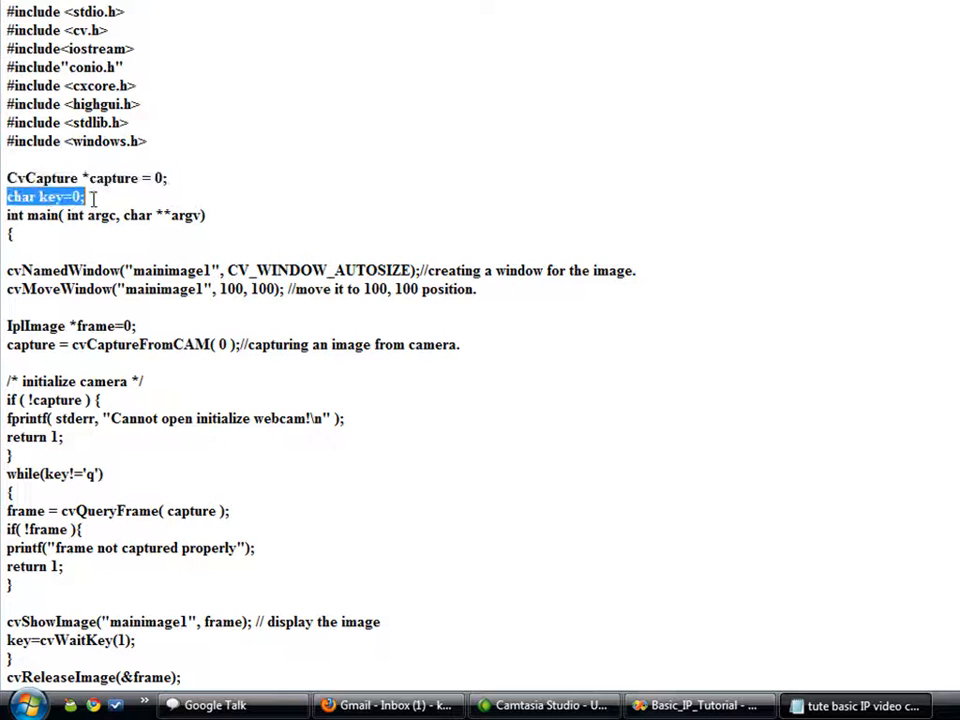
{"action": "mouse_move", "coordinate": [492, 584]}
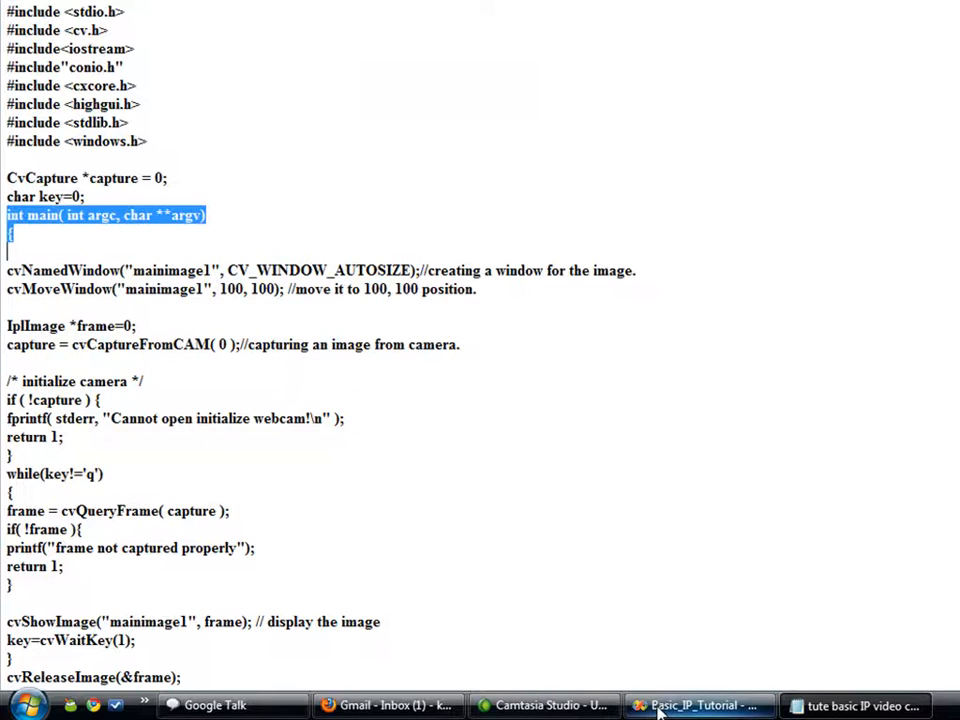
{"action": "left_click", "coordinate": [698, 704]}
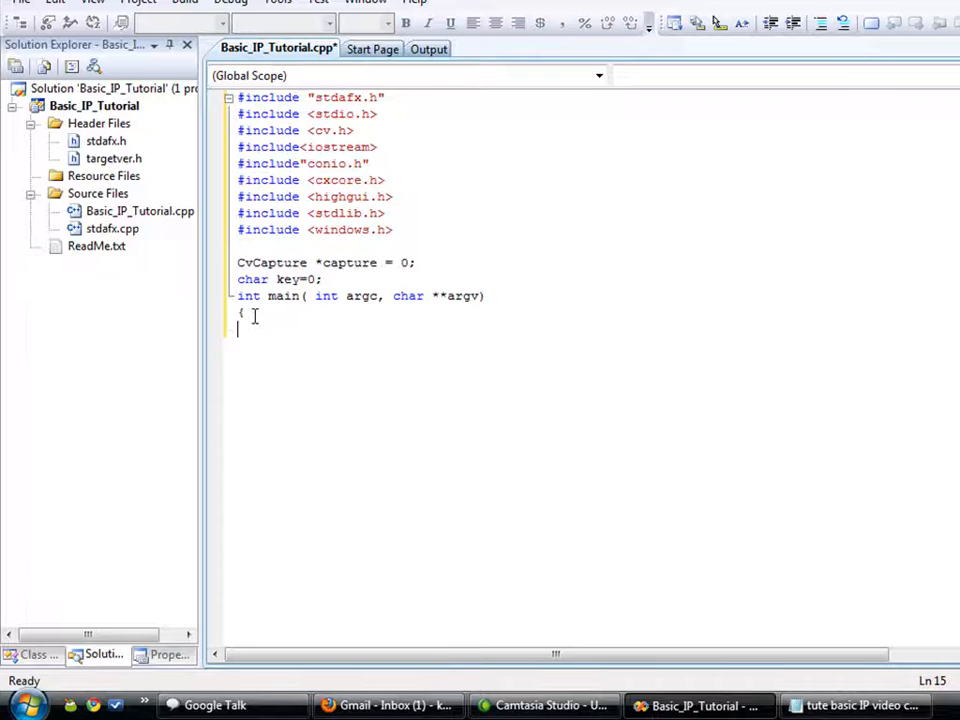
{"action": "left_click", "coordinate": [860, 704]}
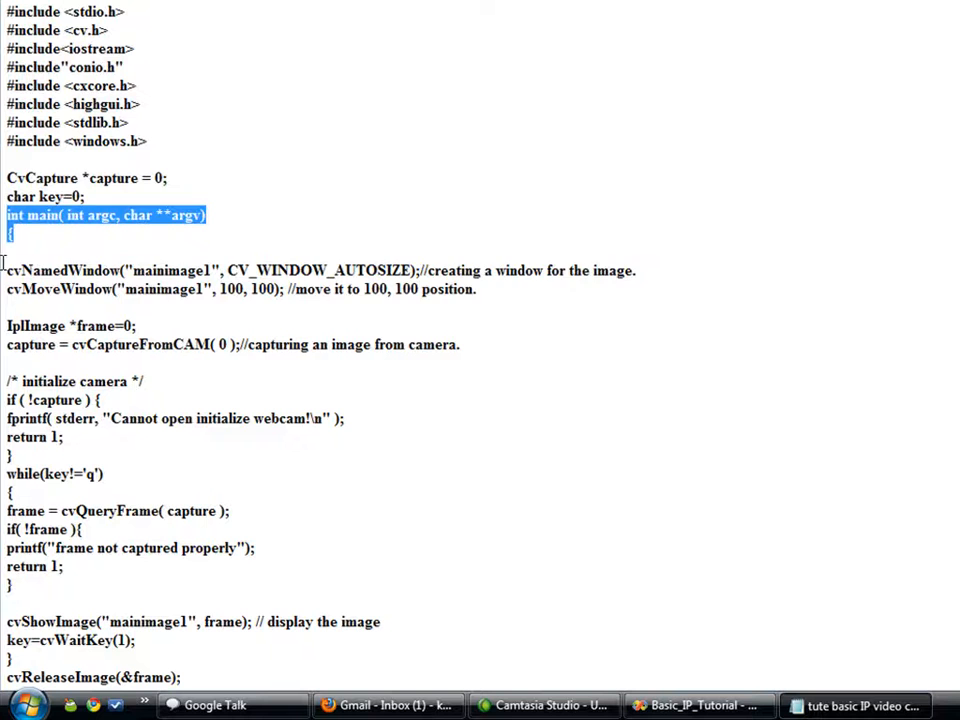
- Paste the cvNamedWindow/cvMoveWindow lines for mainimage1 and declare IplImage *frame=0;
{"action": "right_click", "coordinate": [390, 290]}
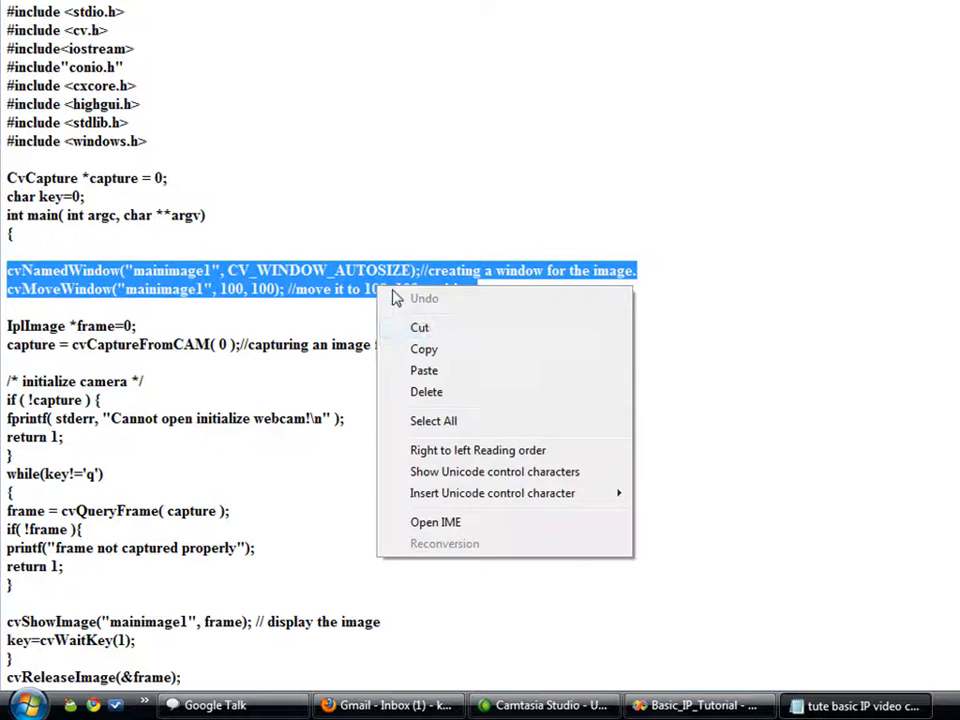
{"action": "left_click", "coordinate": [420, 328]}
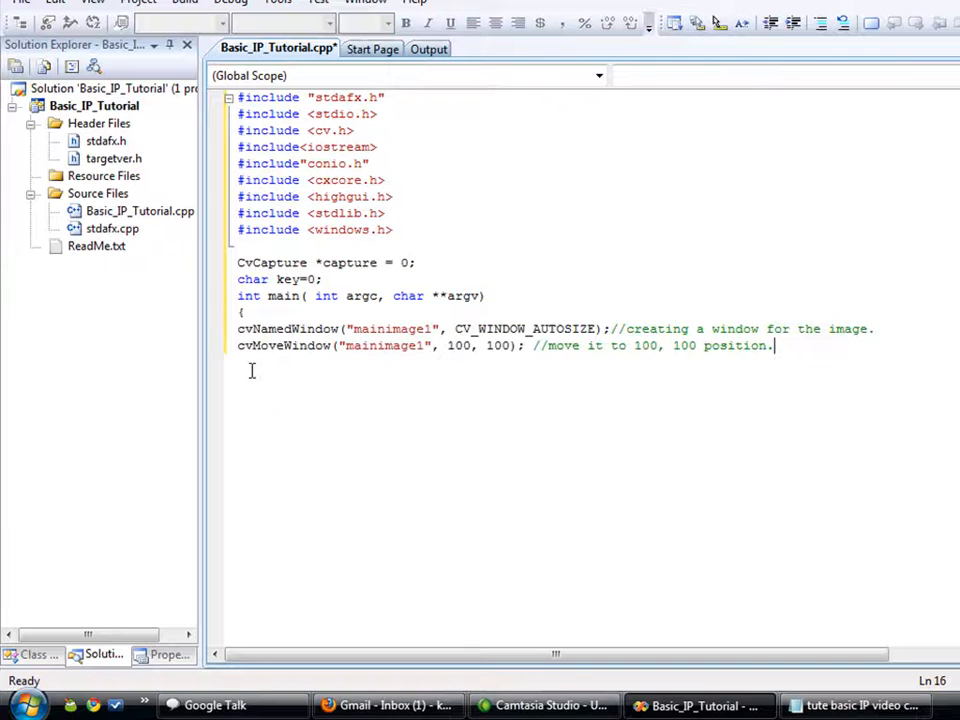
{"action": "key", "text": "enter"}
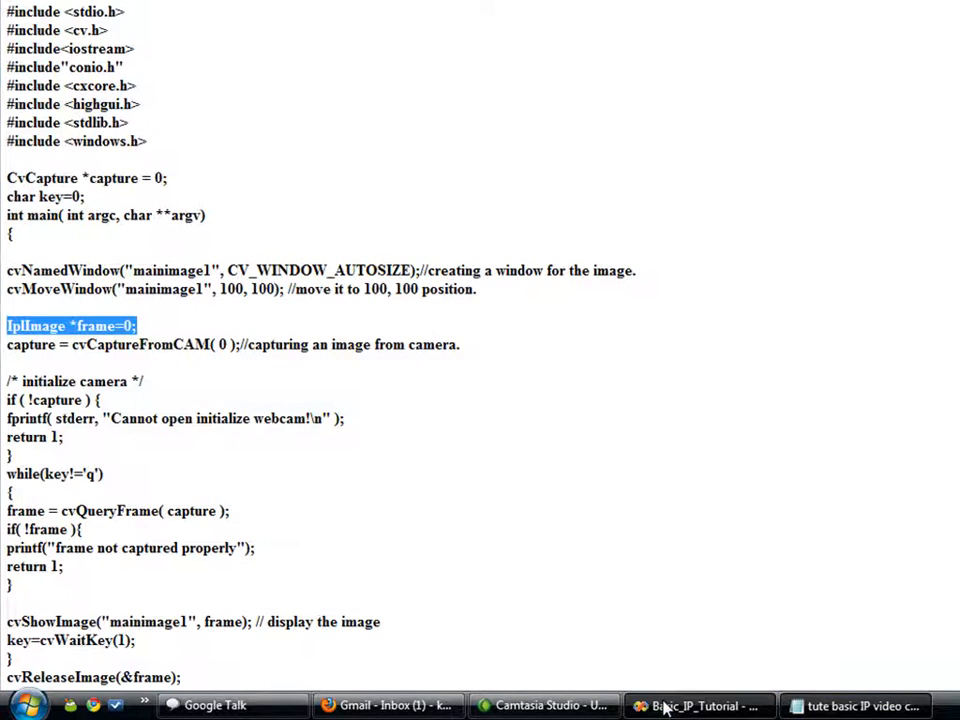
{"action": "left_click", "coordinate": [696, 704]}
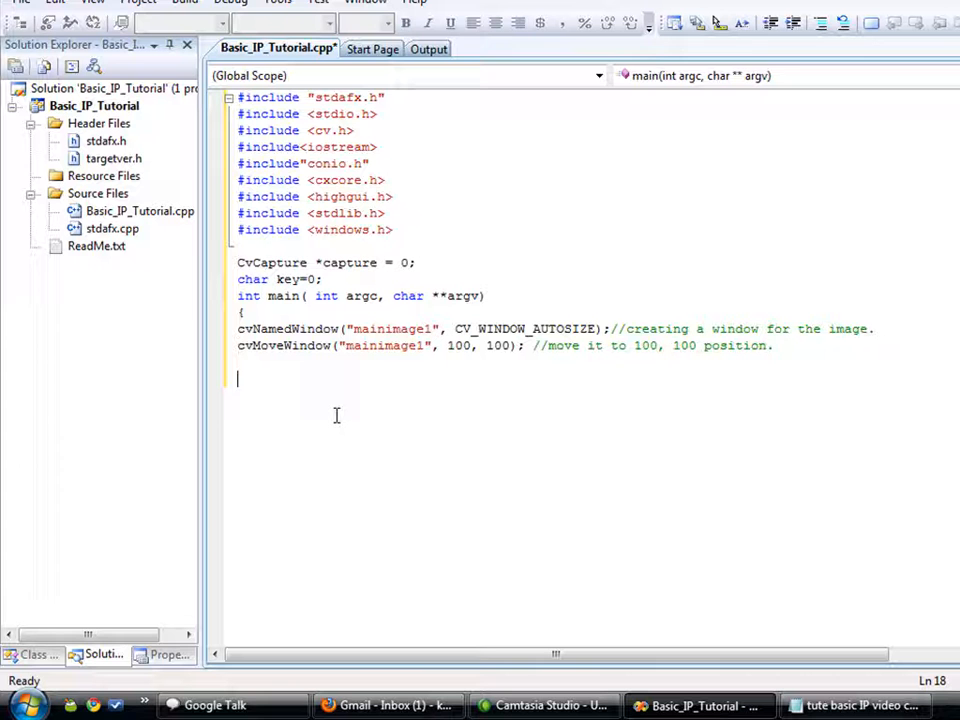
{"action": "type", "text": "IplImage *frame=0;"}
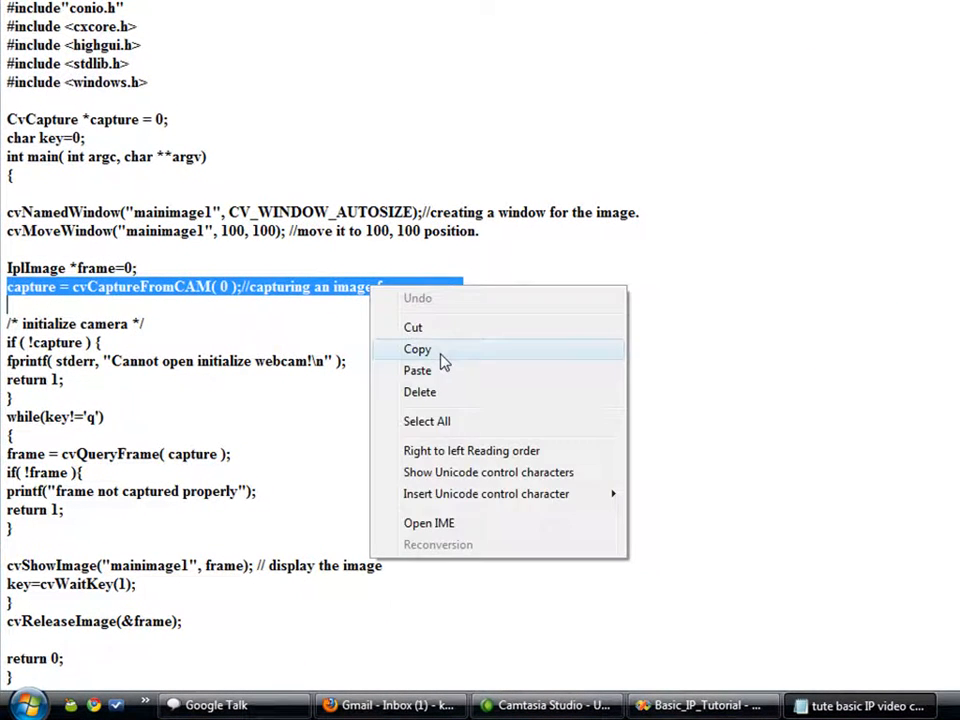
- Add capture = cvCaptureFromCAM( 0 ); to grab images from camera 0
{"action": "left_click", "coordinate": [420, 390]}
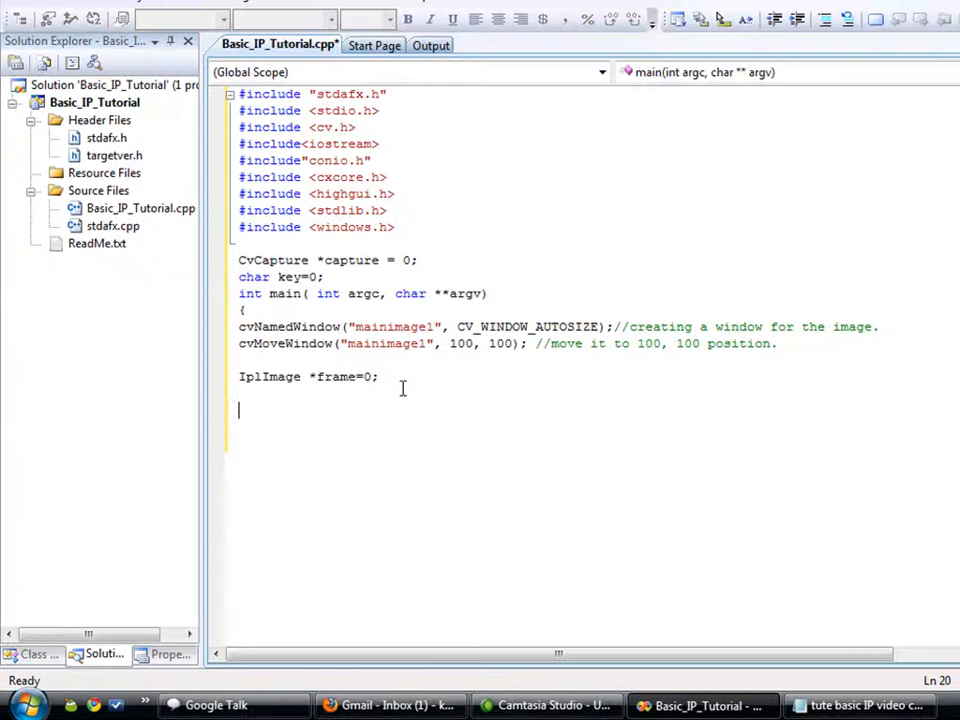
{"action": "type", "text": "capture = cvCaptureFromCAM( 0 );//capturing an image from camera."}
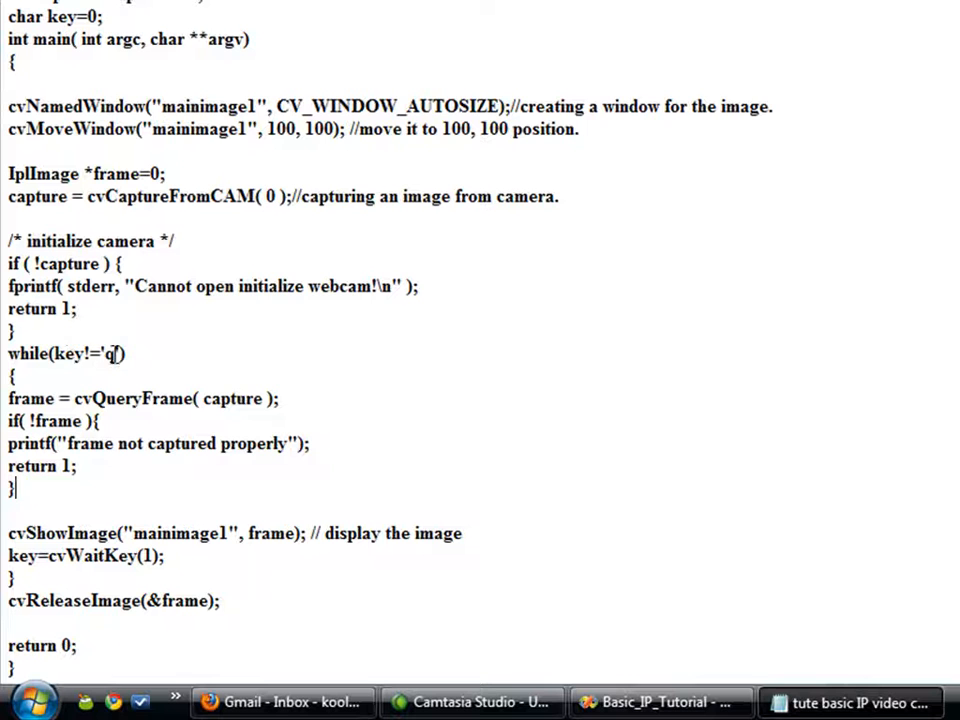
- Add the webcam-open check, the while loop until key 'q', and frame = cvQueryFrame( capture );
{"action": "double_click", "coordinate": [112, 354]}
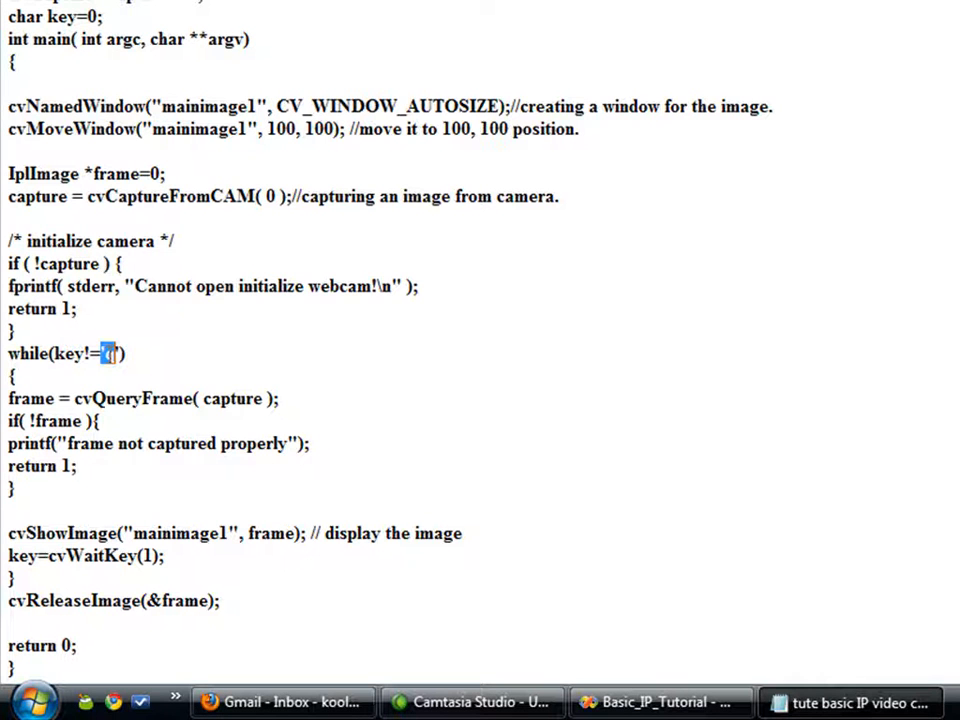
{"action": "type", "text": "'q'"}
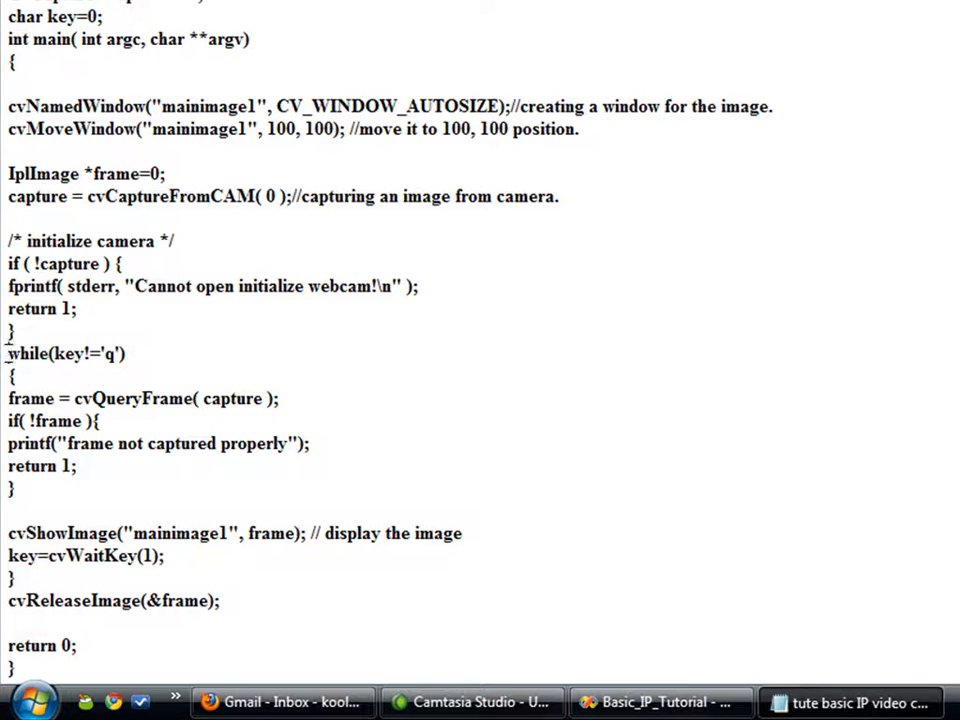
{"action": "right_click", "coordinate": [64, 356]}
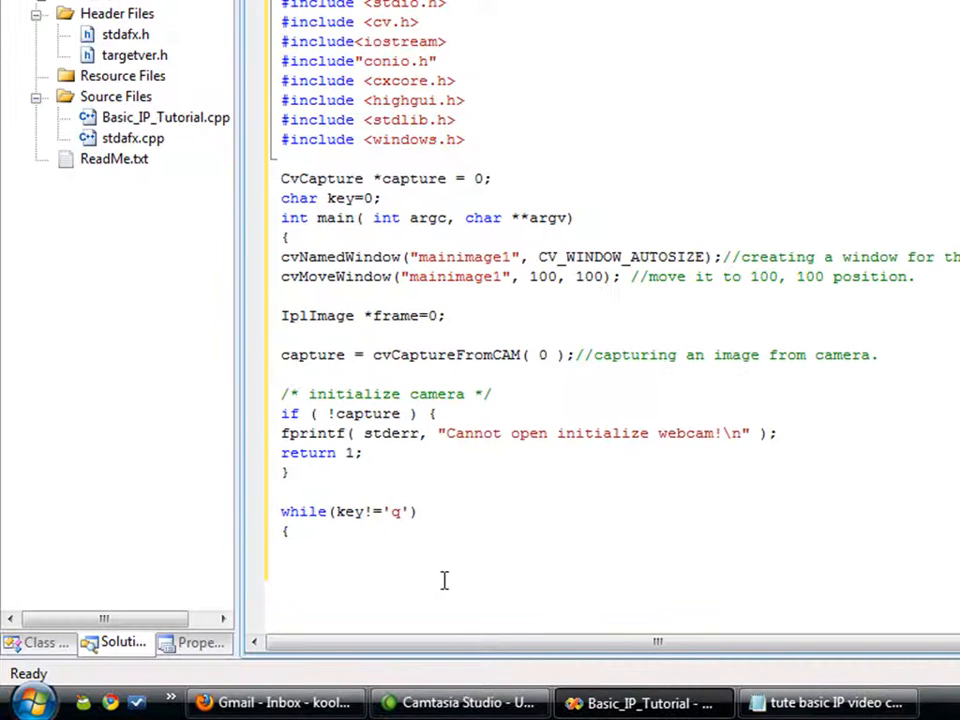
{"action": "type", "text": "frame = cvQueryFrame( capture );"}
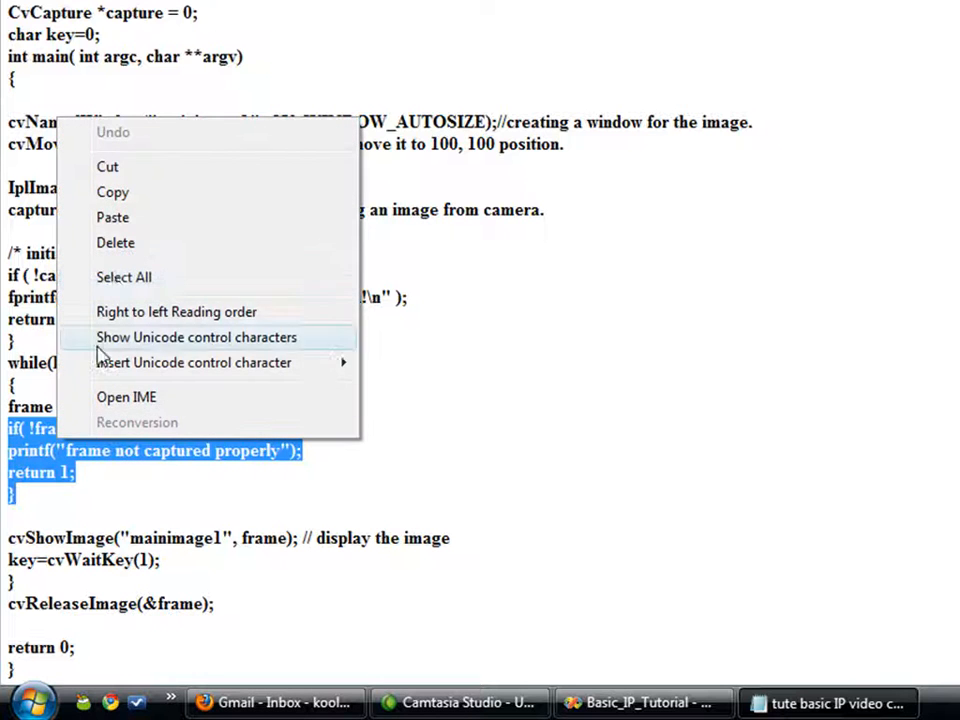
- Add the if(!frame) check, the cvShowImage display call and key=cvWaitKey(1); inside the loop
{"action": "left_click", "coordinate": [644, 702]}
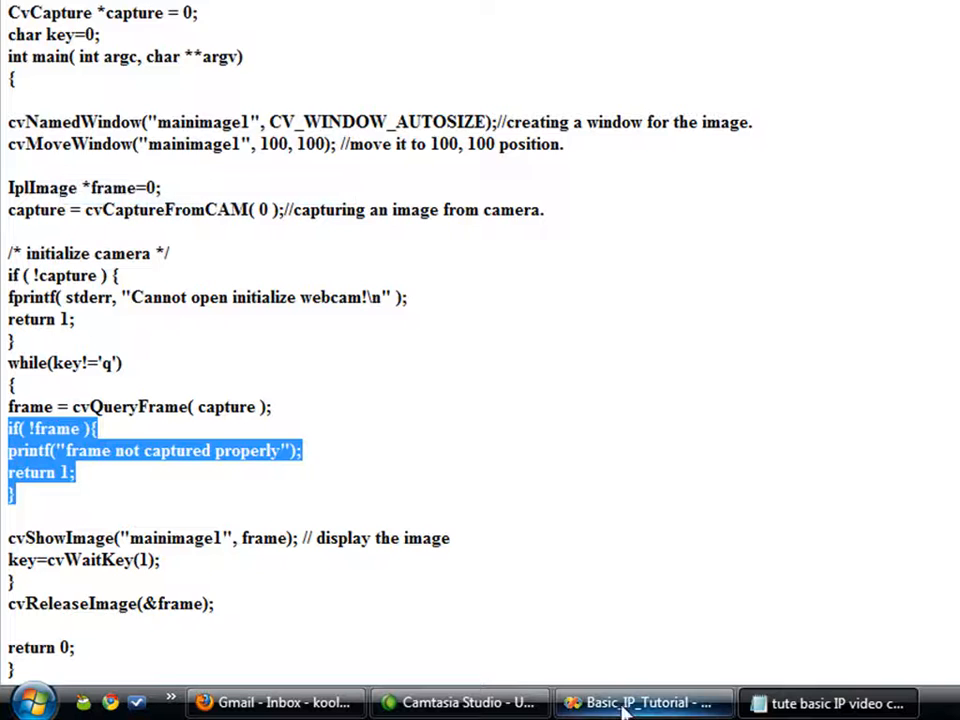
{"action": "left_click", "coordinate": [644, 704]}
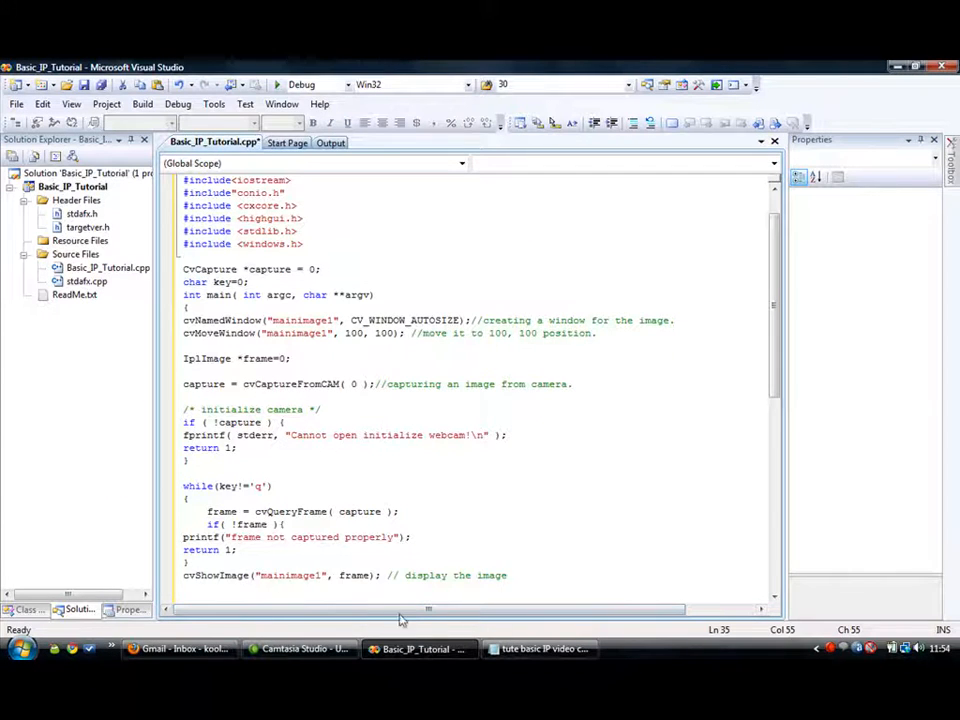
{"action": "left_click", "coordinate": [540, 648]}
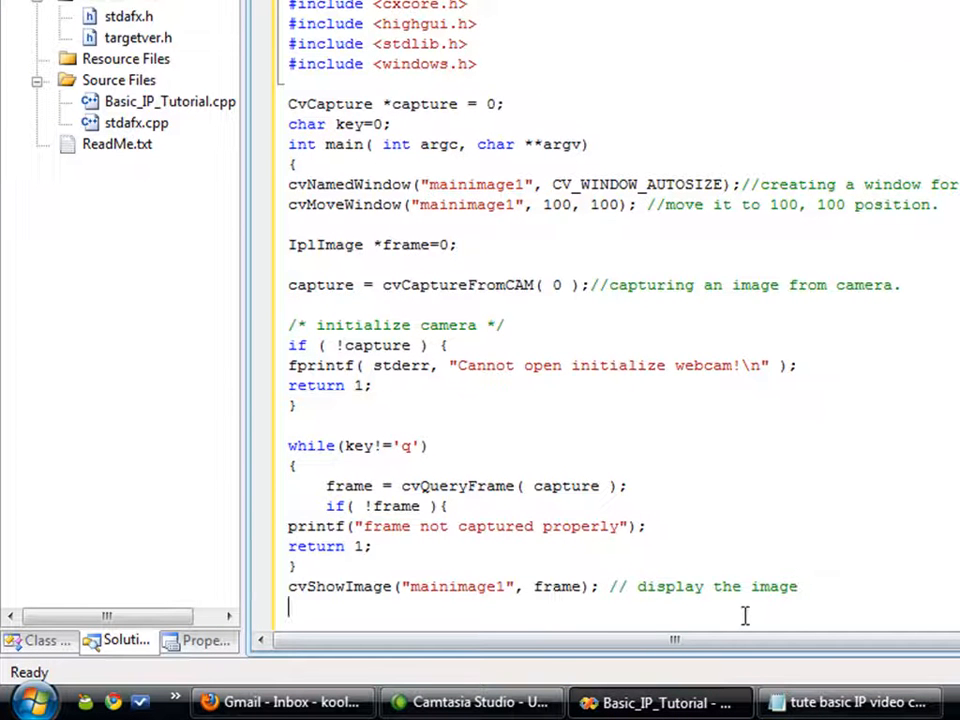
{"action": "type", "text": "key=cvWaitKey(1);"}
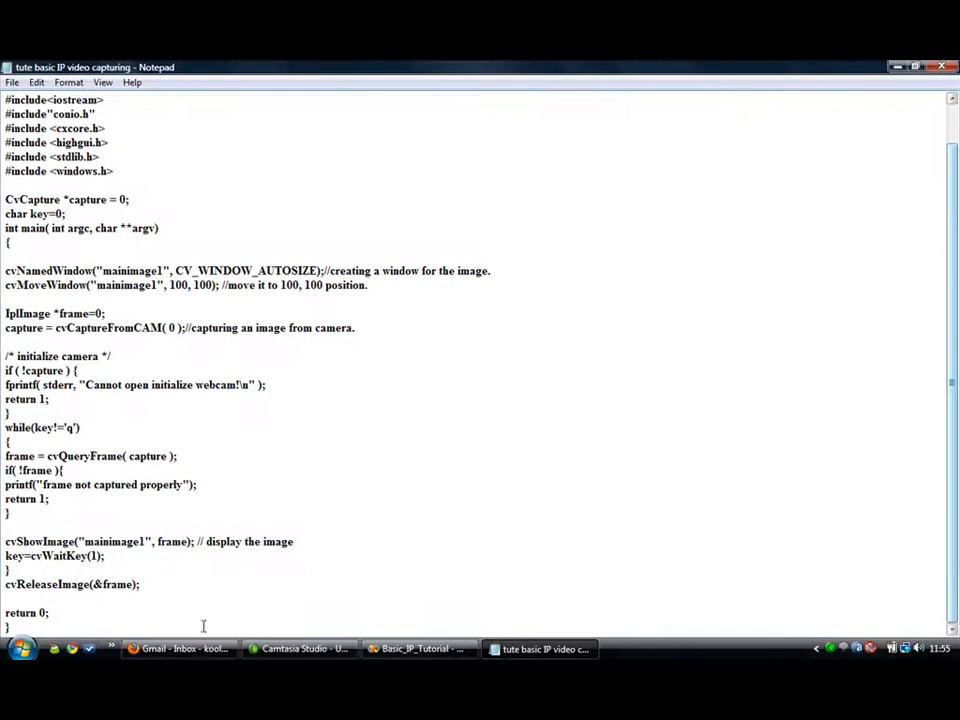
- Close main with cvReleaseImage(&frame); return 0; } and review the finished file
{"action": "left_click_drag", "start_coordinate": [8, 576], "coordinate": [76, 646]}
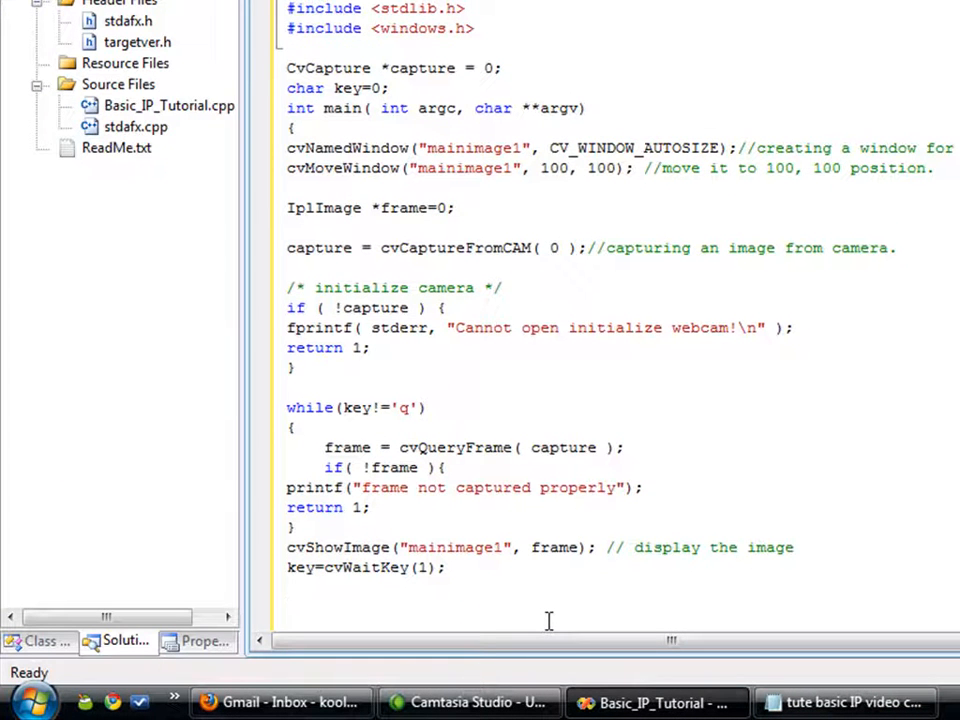
{"action": "scroll", "scroll_direction": "down", "scroll_amount": 3}
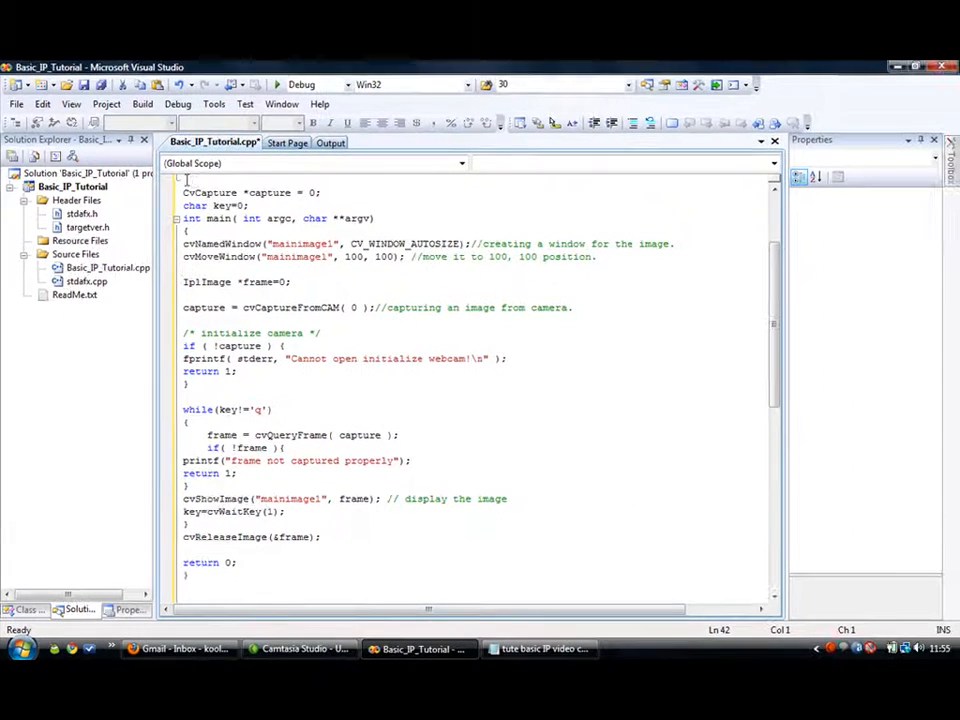
{"action": "scroll", "scroll_direction": "up", "scroll_amount": 3}
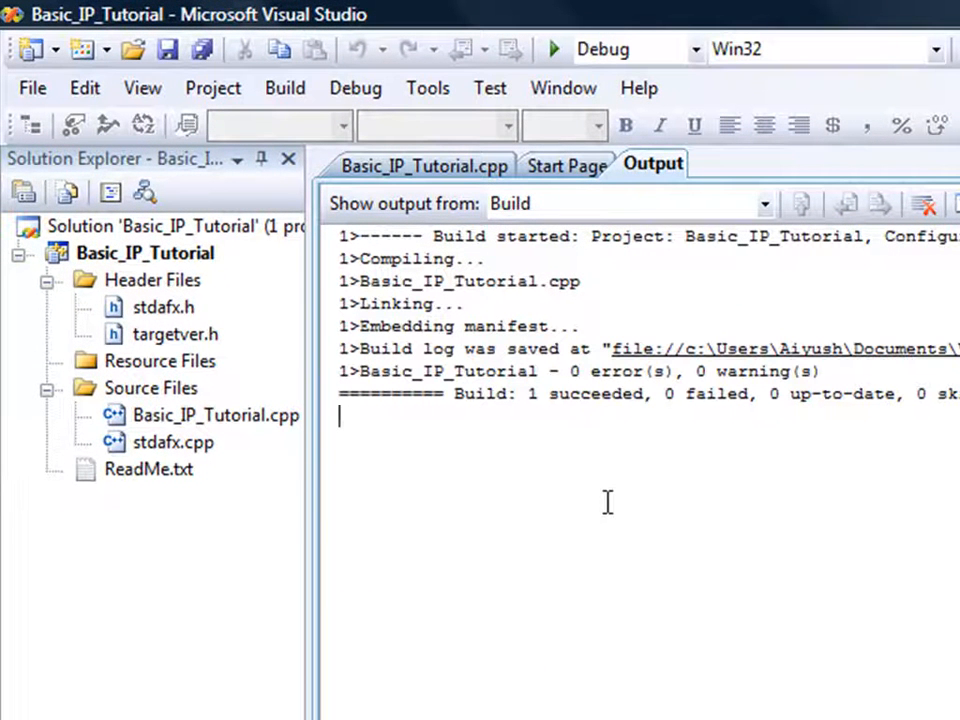
{"action": "mouse_move", "coordinate": [788, 364]}
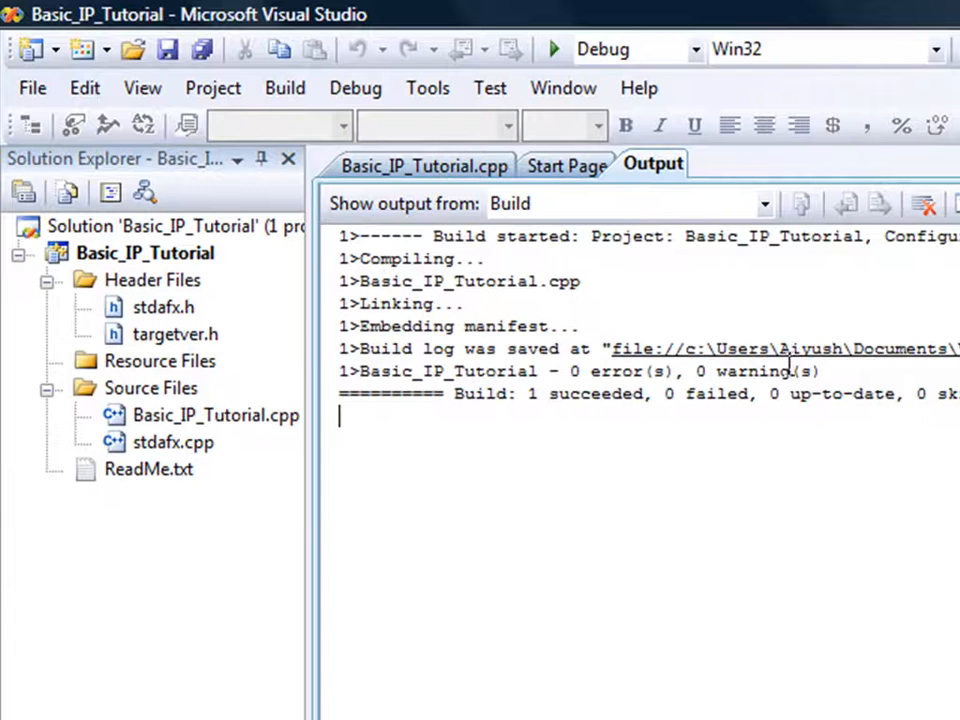